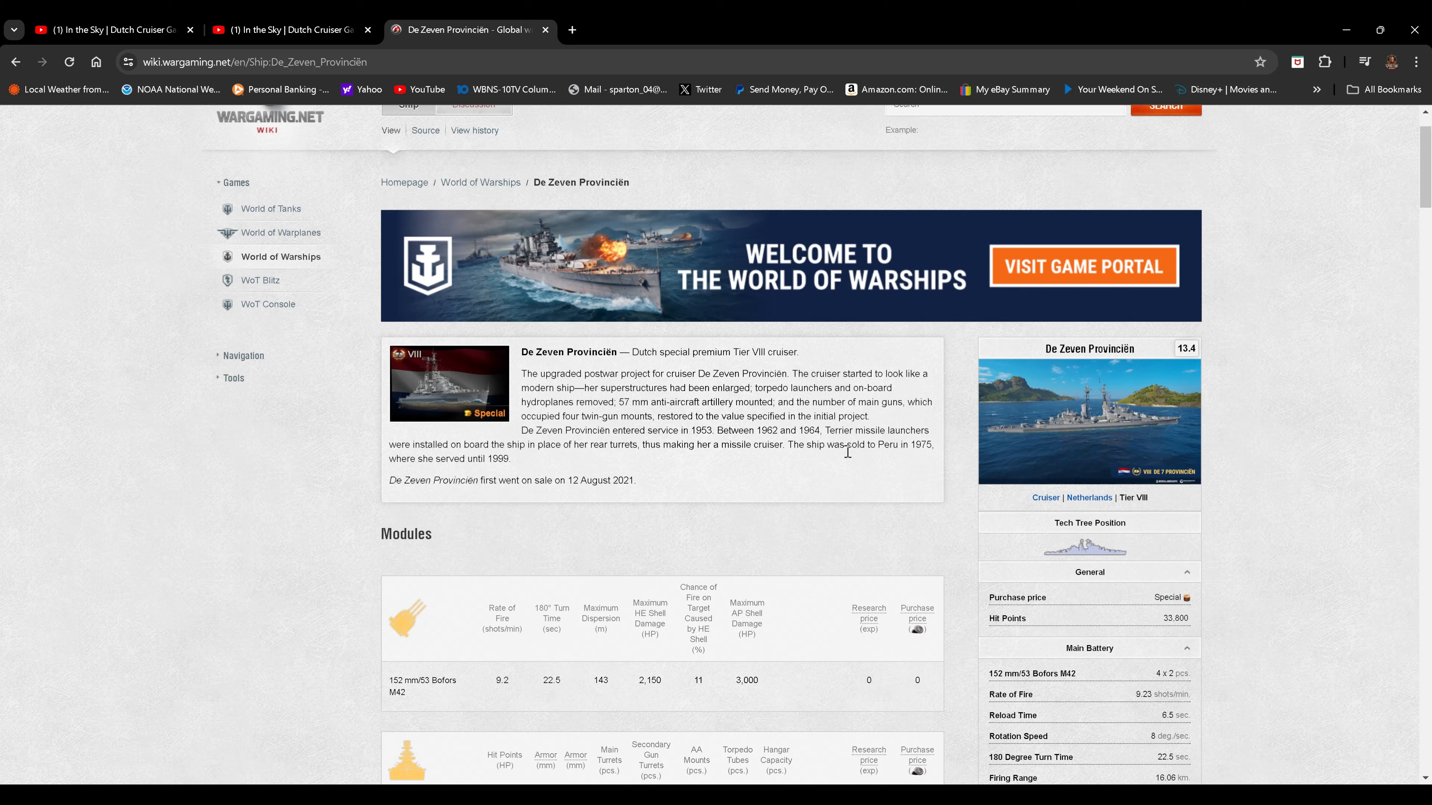
mouse_move(908, 411)
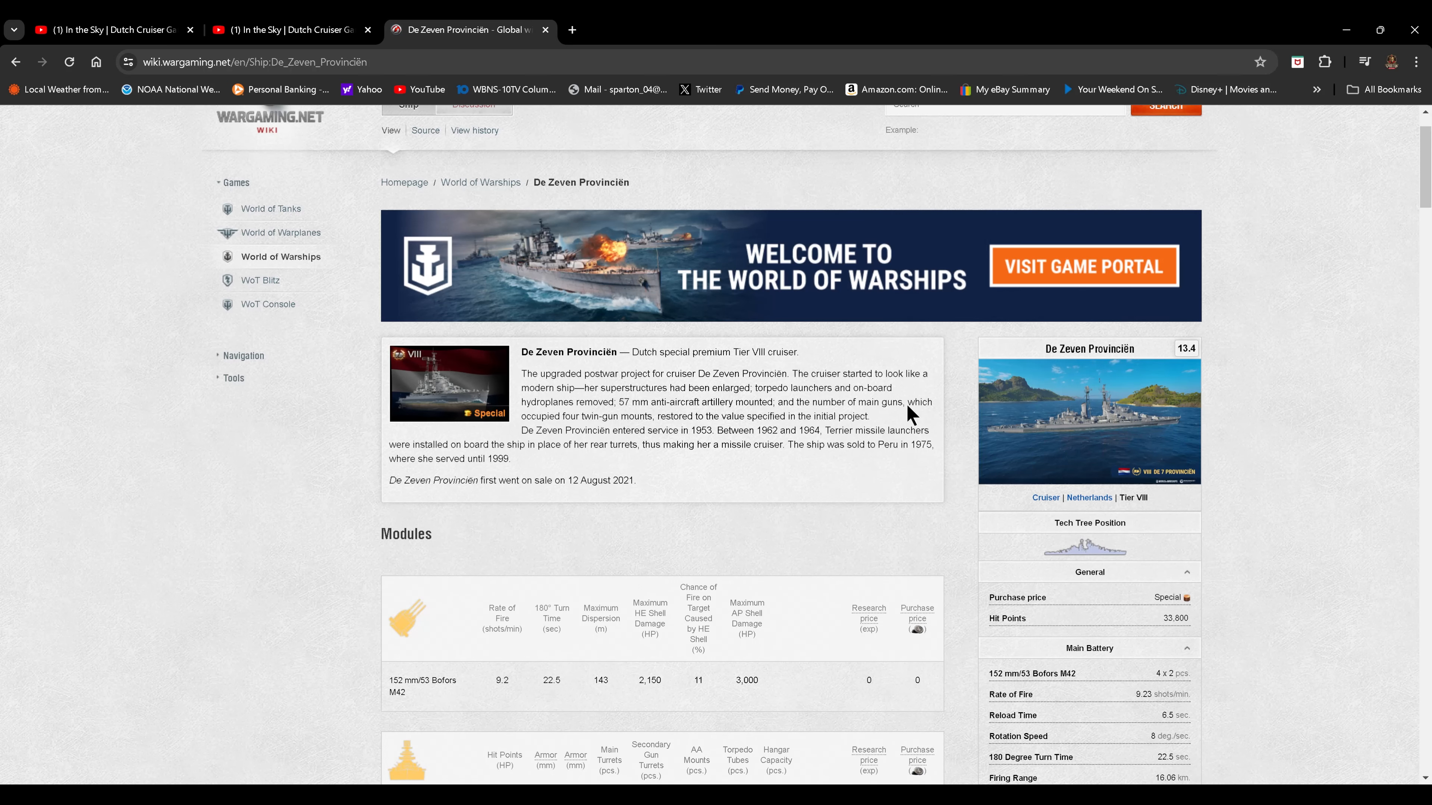
- Scroll past the introduction to the Modules table and Main Battery statistics of De Zeven Provinciën
scroll(down, 3)
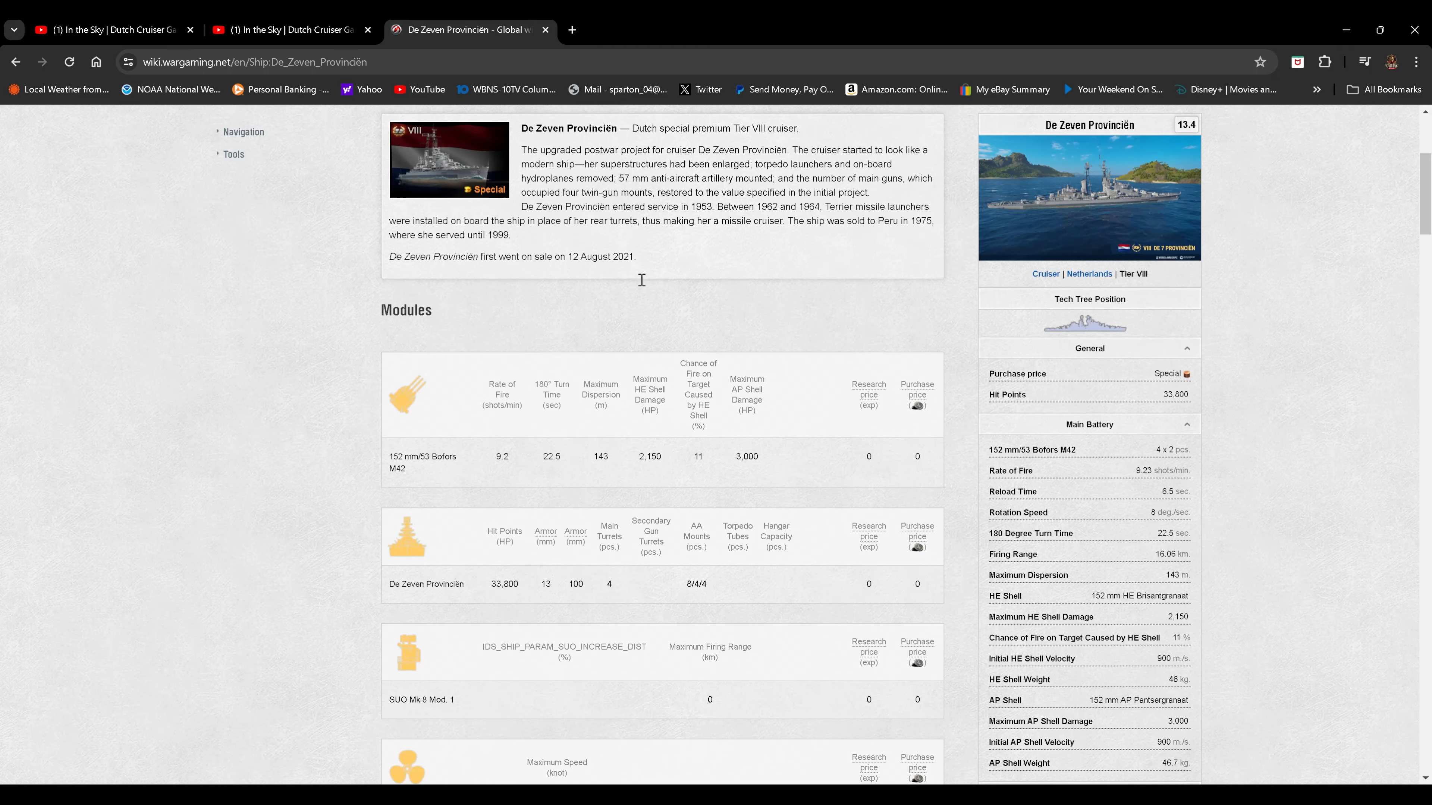
scroll(down, 3)
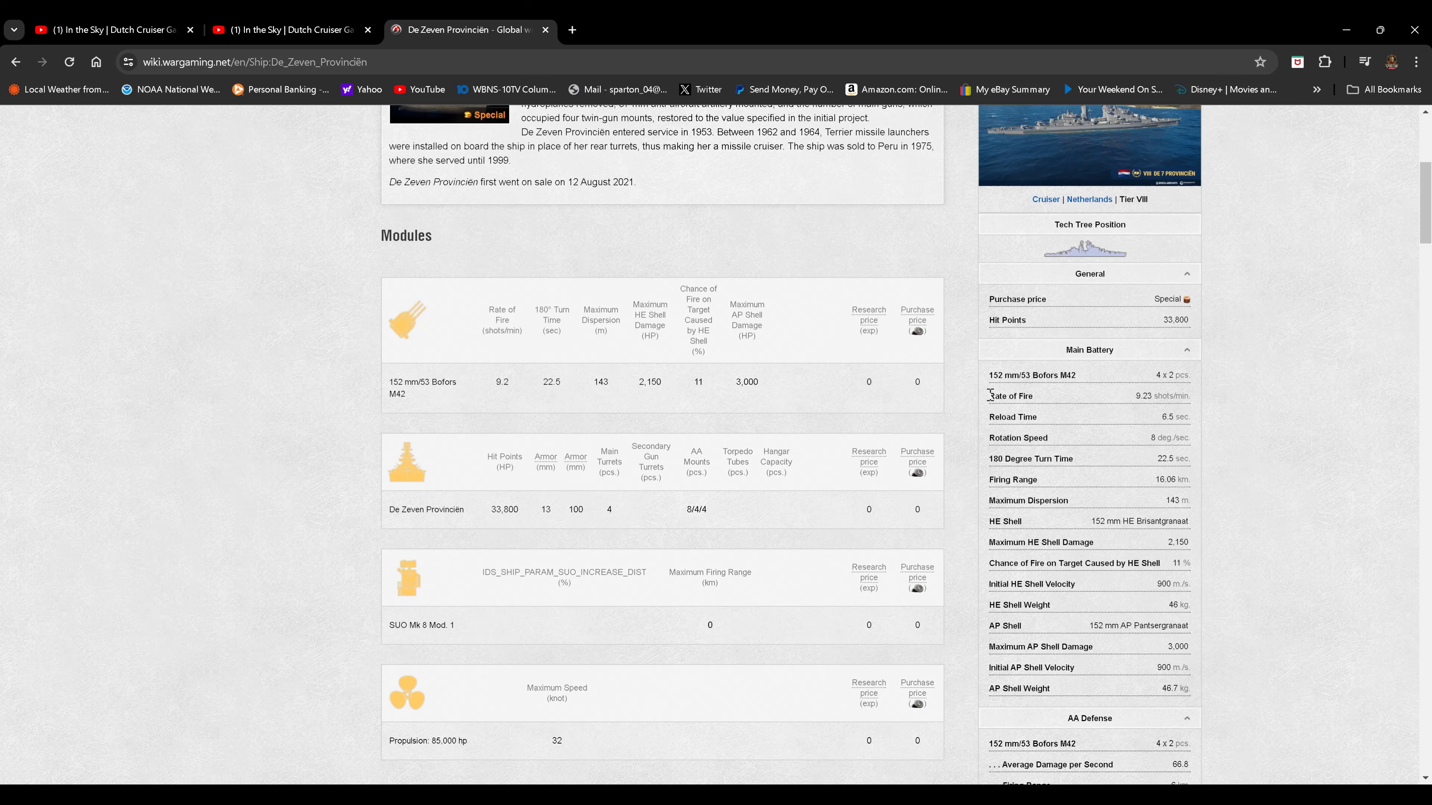
mouse_move(1162, 422)
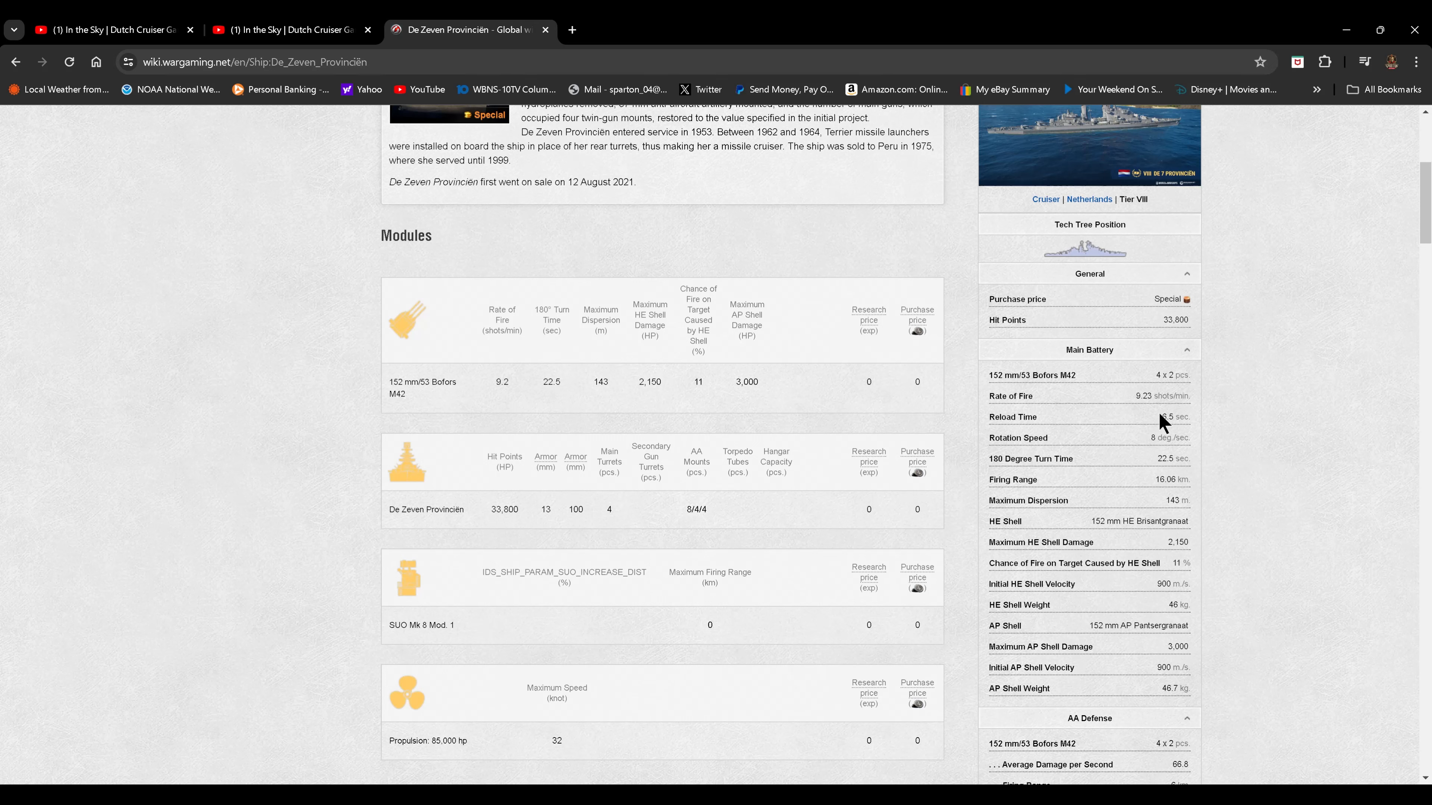
mouse_move(1067, 342)
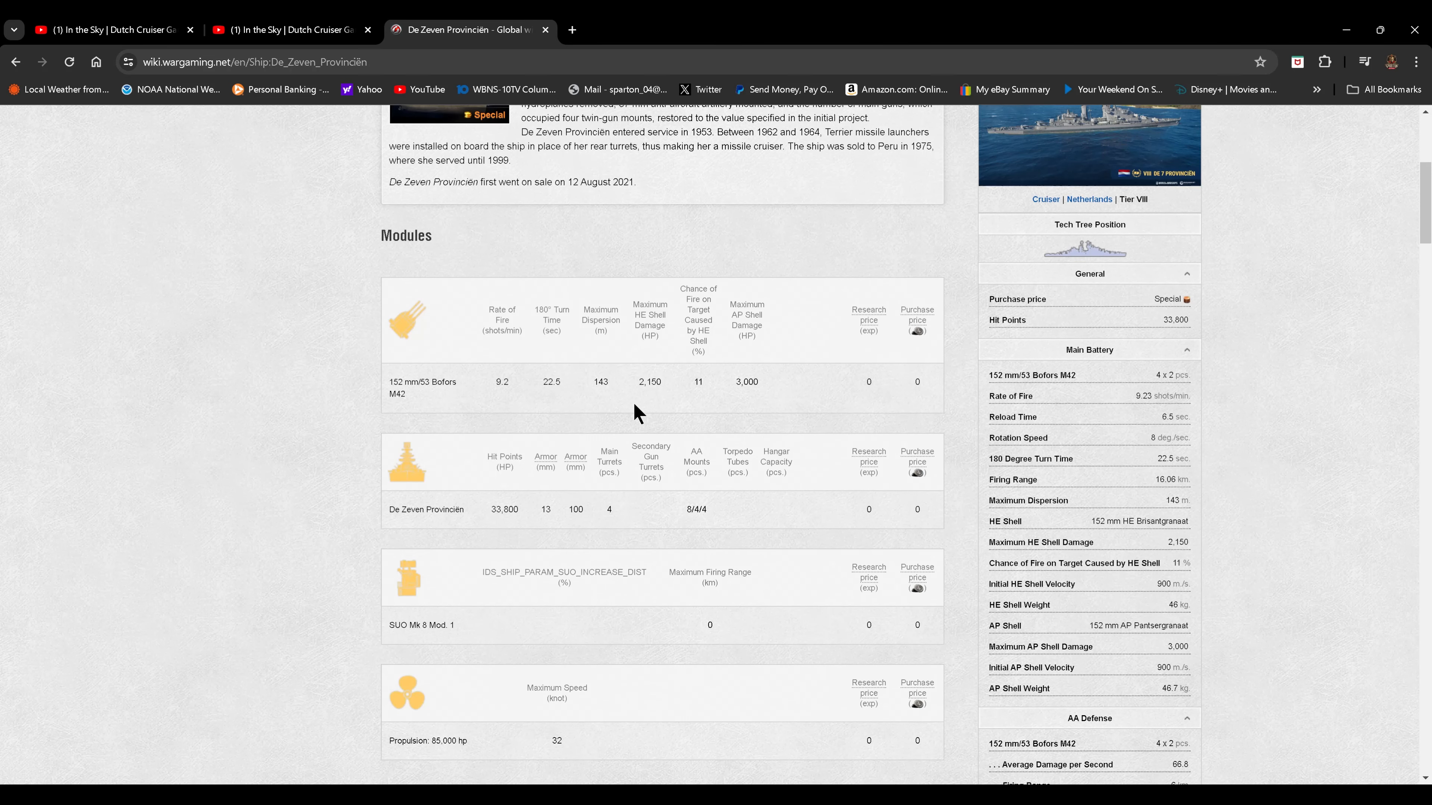
scroll(down, 3)
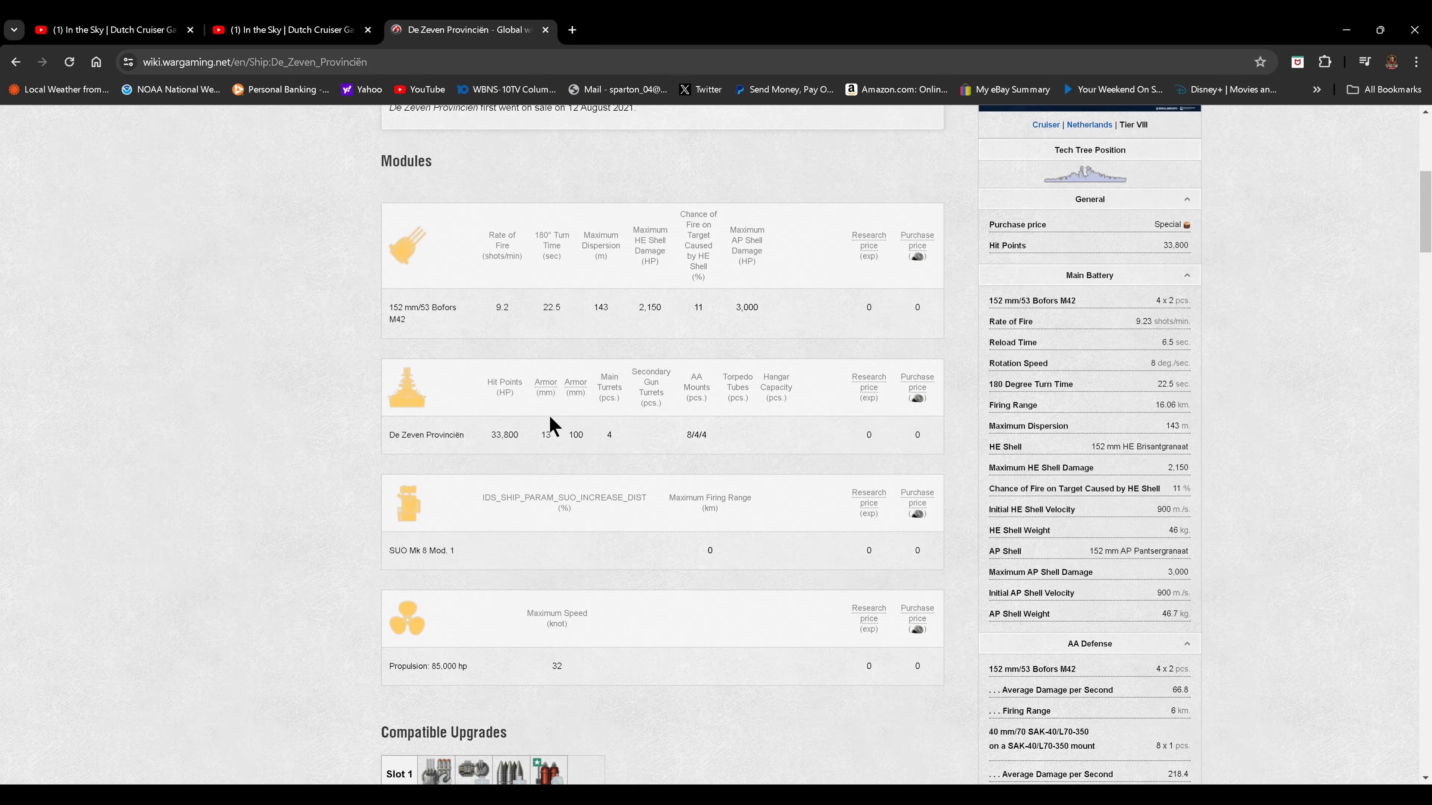
mouse_move(612, 434)
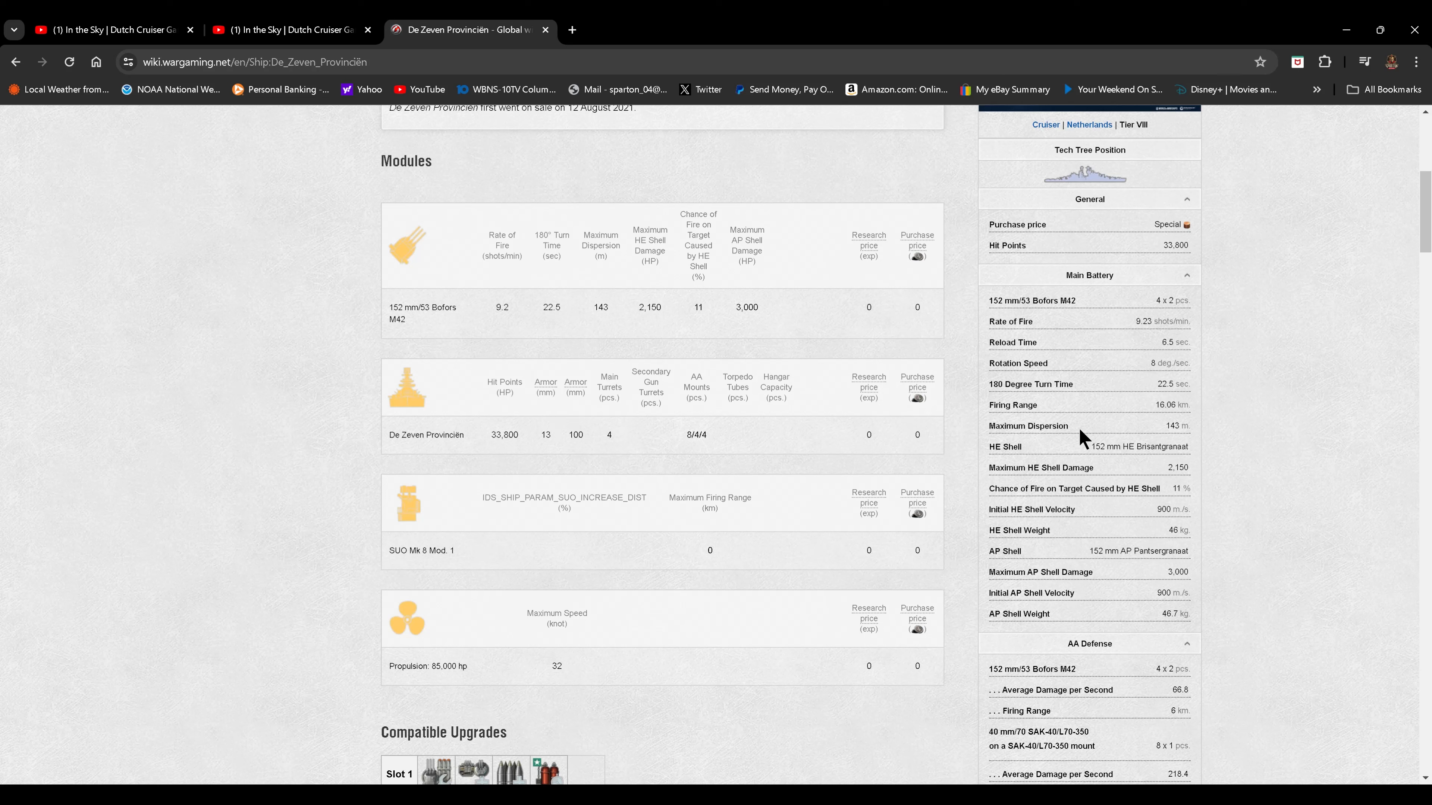
mouse_move(1011, 547)
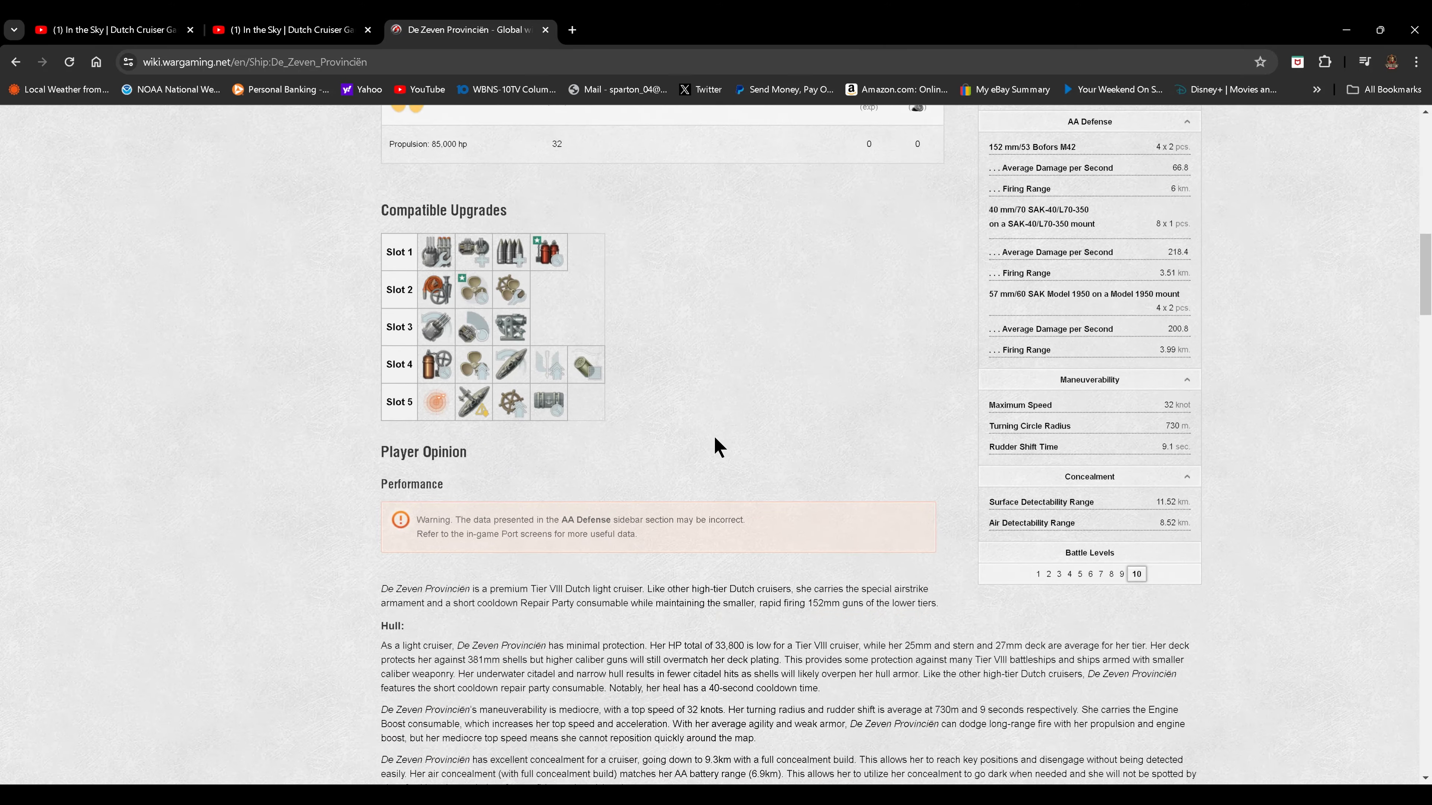
- Review Compatible Upgrades and Player Opinion, then close the wiki tab to return to the trailer
scroll(down, 3)
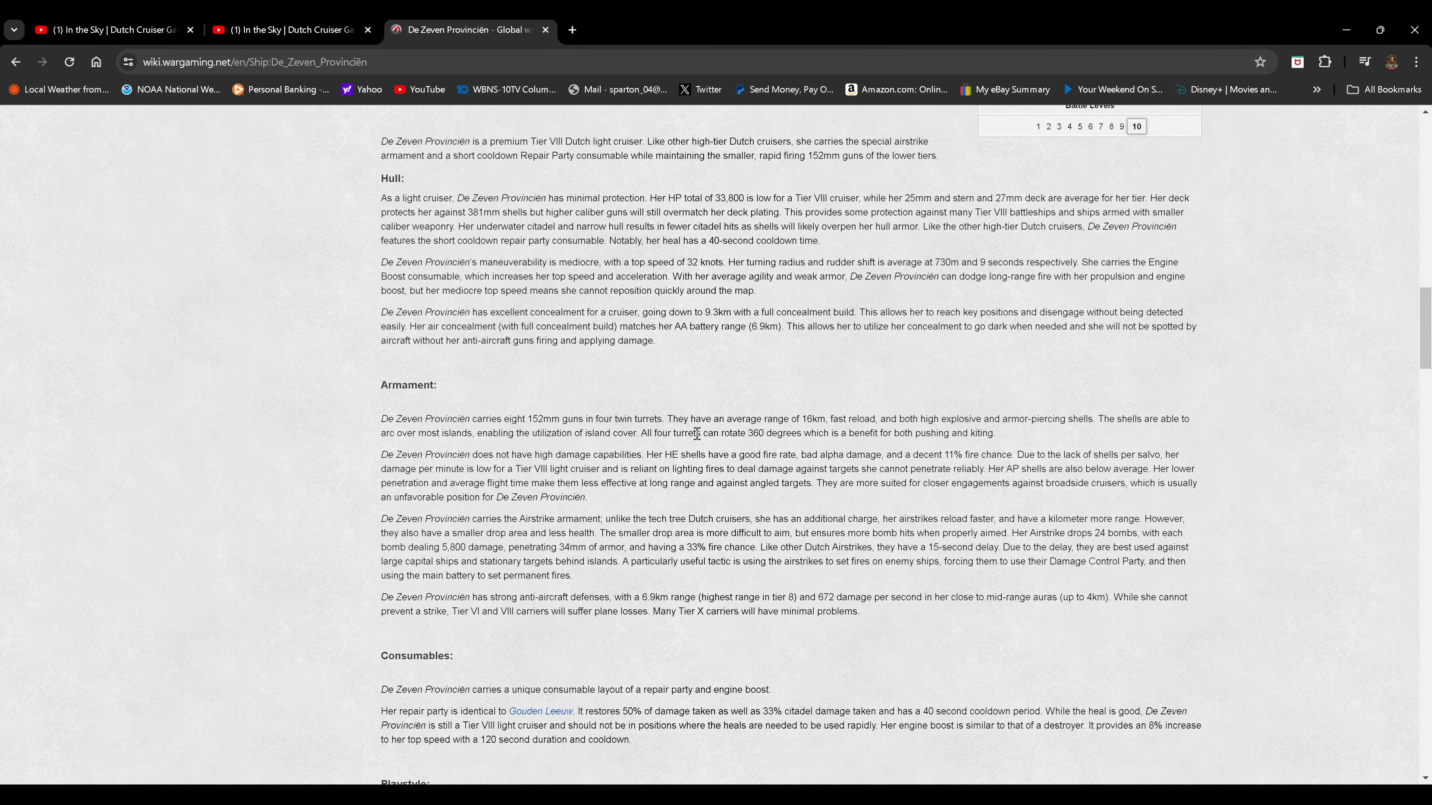
scroll(down, 3)
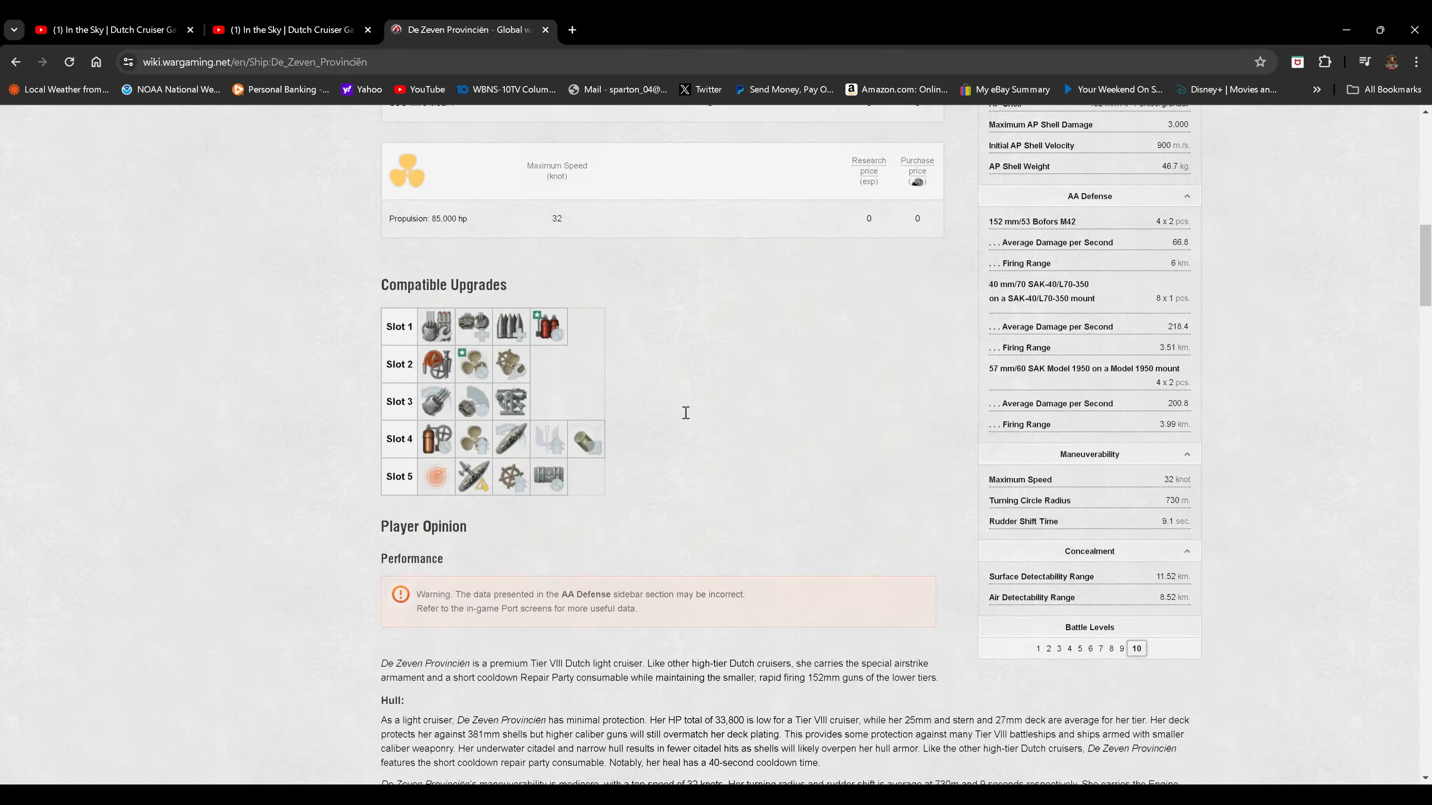
scroll(up, 3)
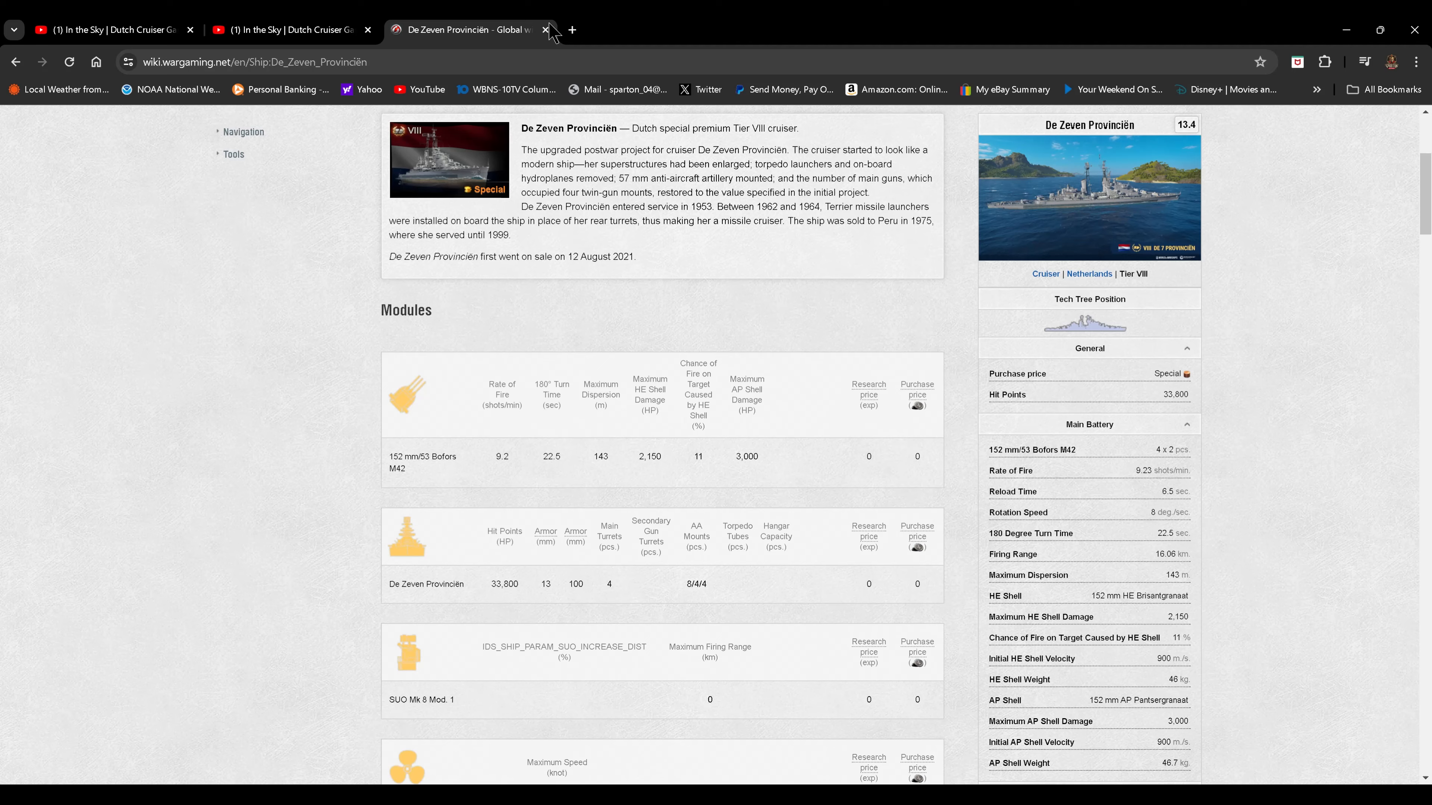
click(546, 29)
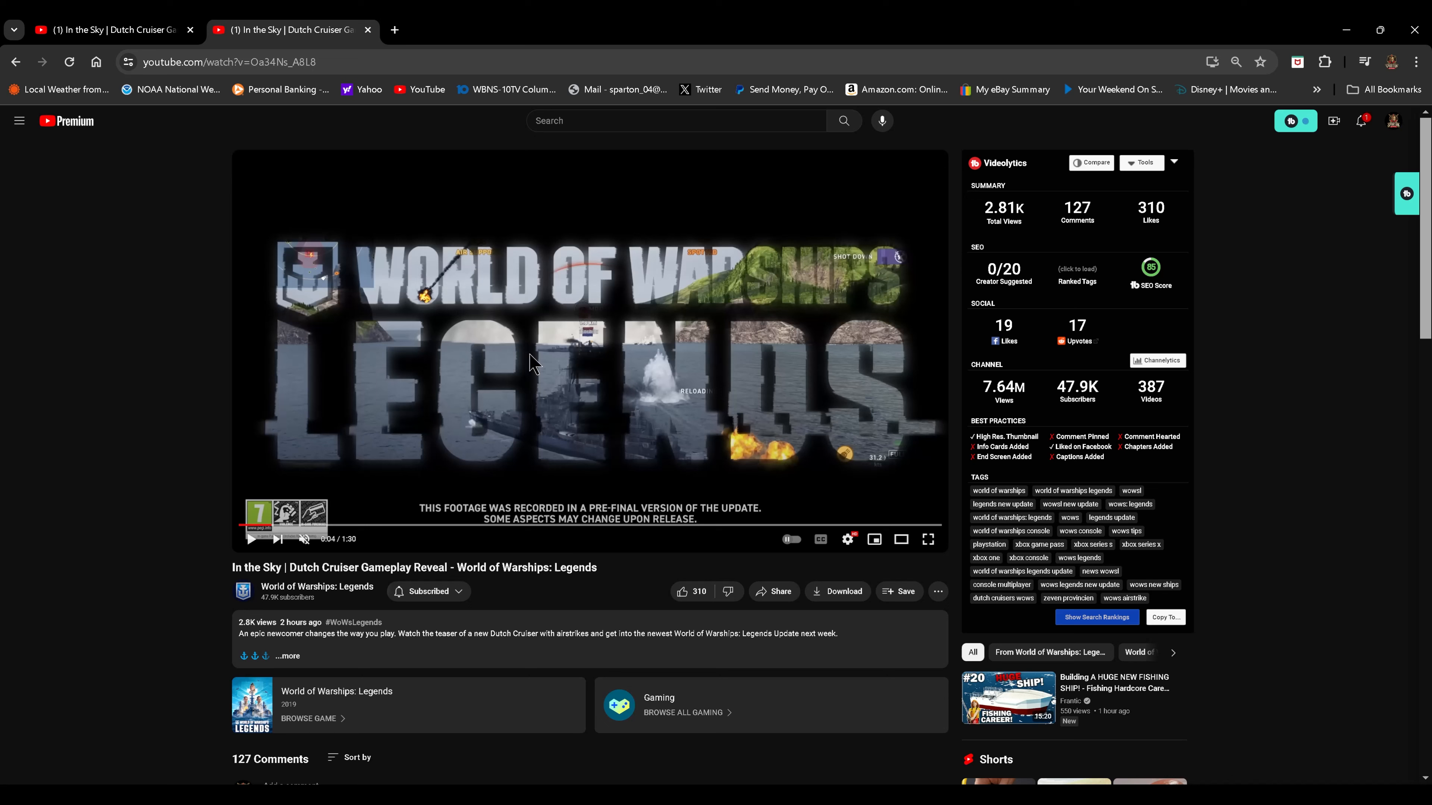
mouse_move(822, 578)
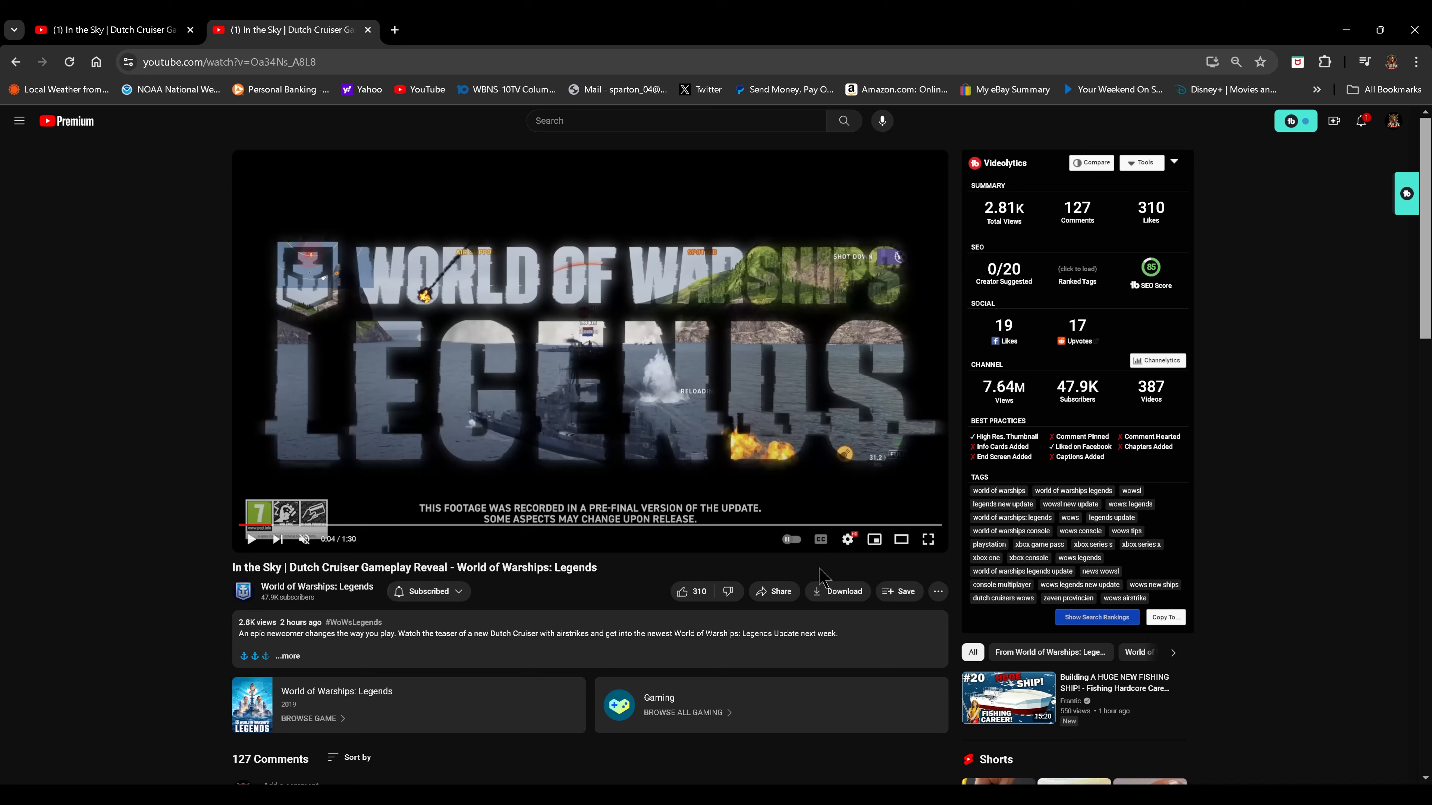
mouse_move(814, 580)
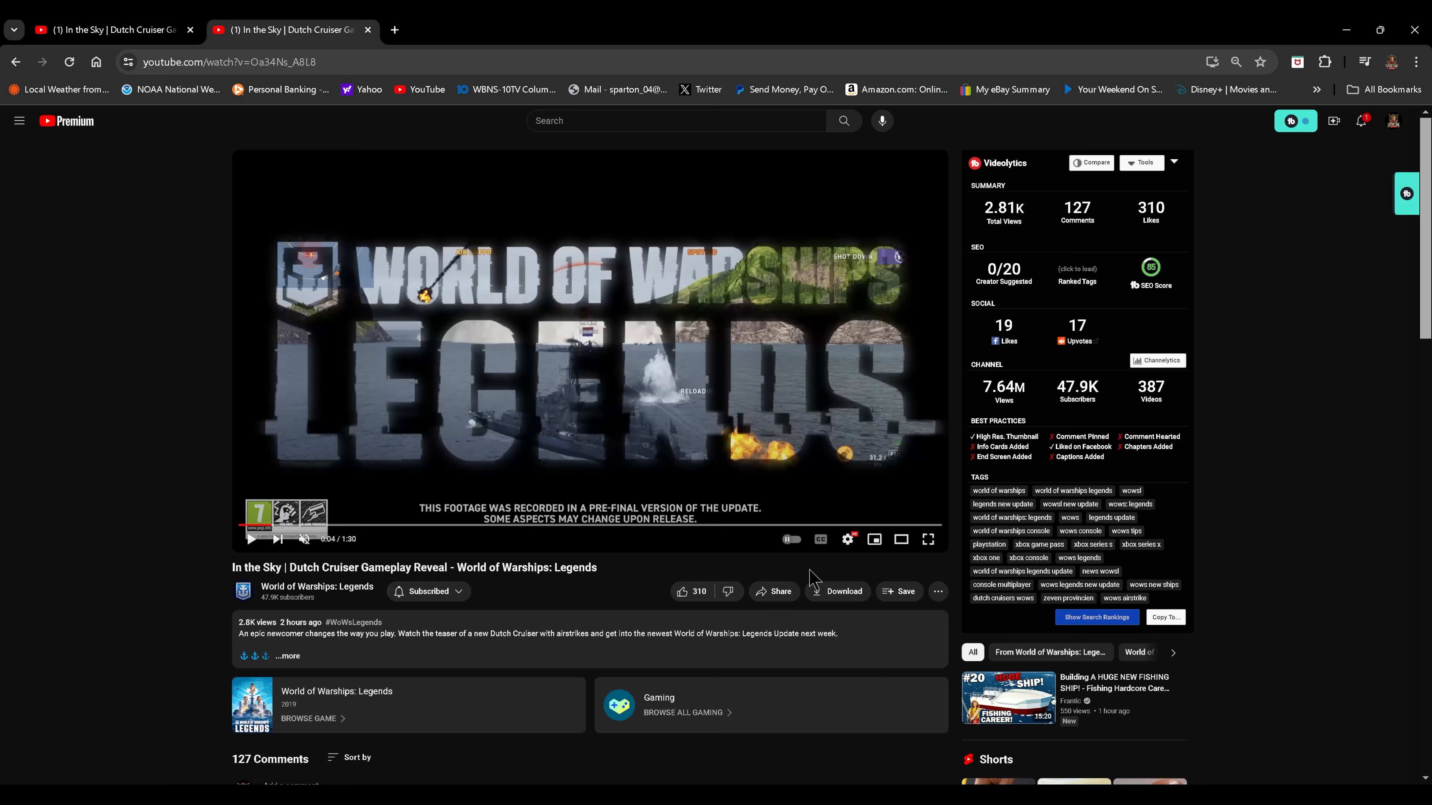